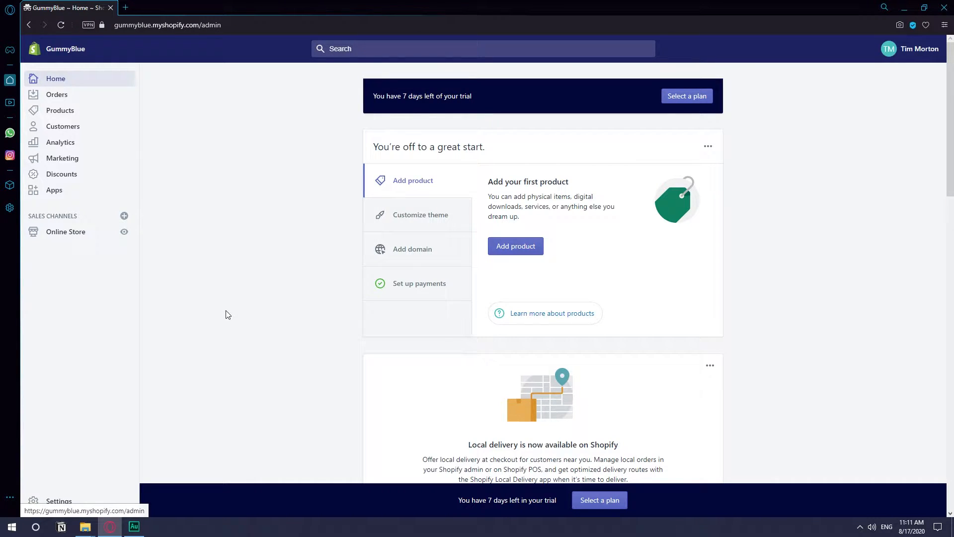
mouse_move(84, 252)
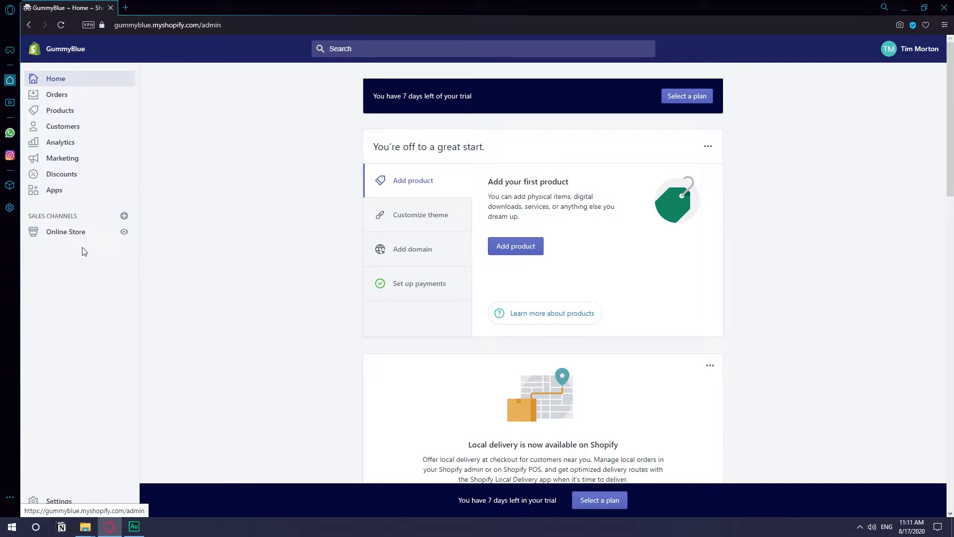
Step: Search the Shopify App Store for "order tracking" apps
click(54, 189)
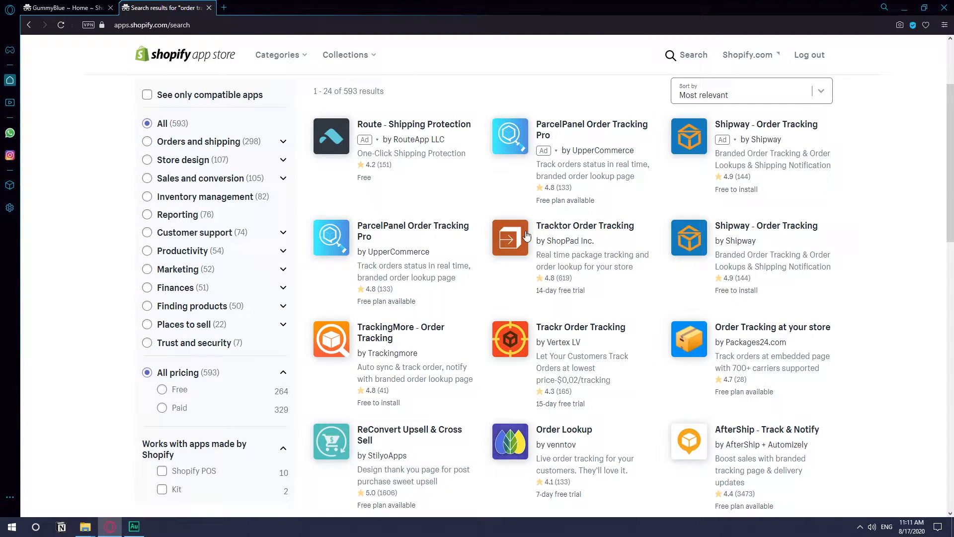
mouse_move(848, 211)
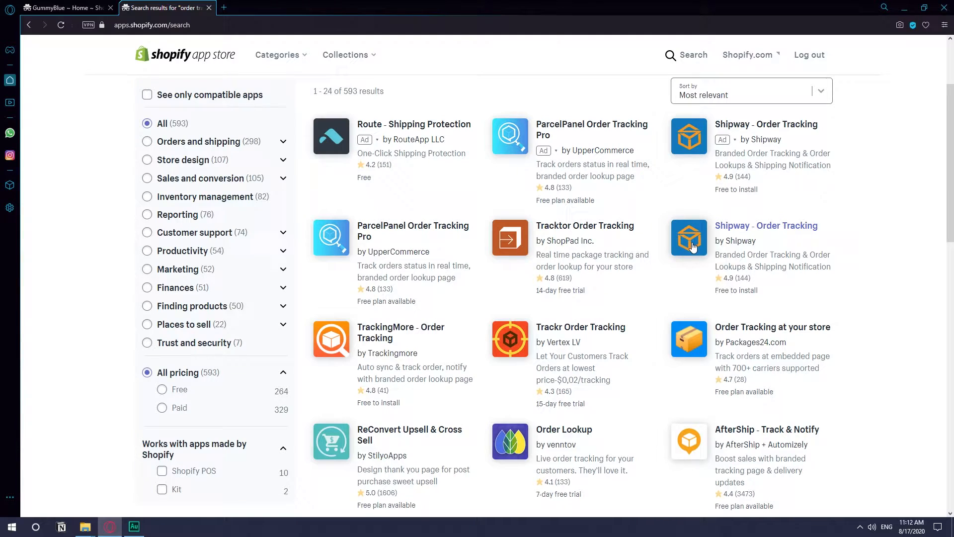
Step: Add the Shipway - Order Tracking app and approve its install on GummyBlue
click(767, 225)
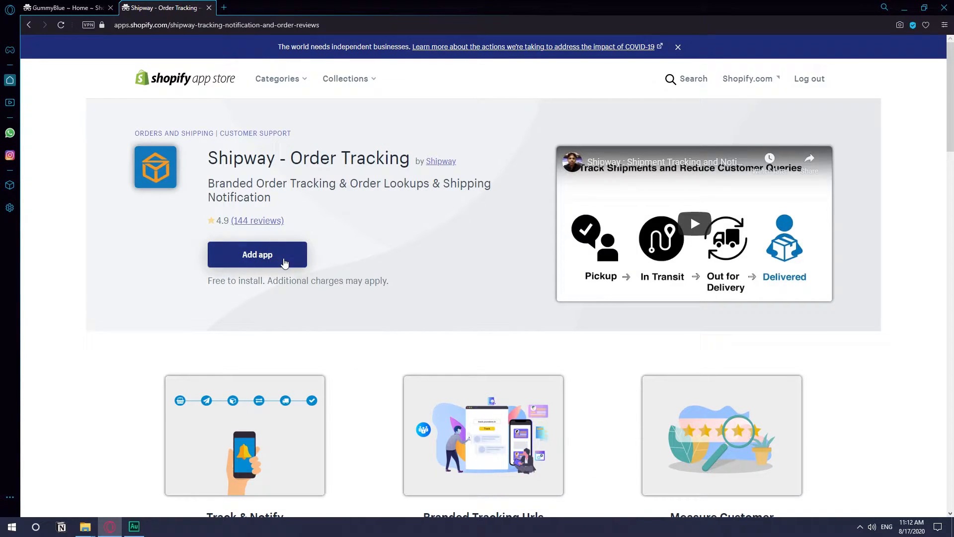
click(256, 254)
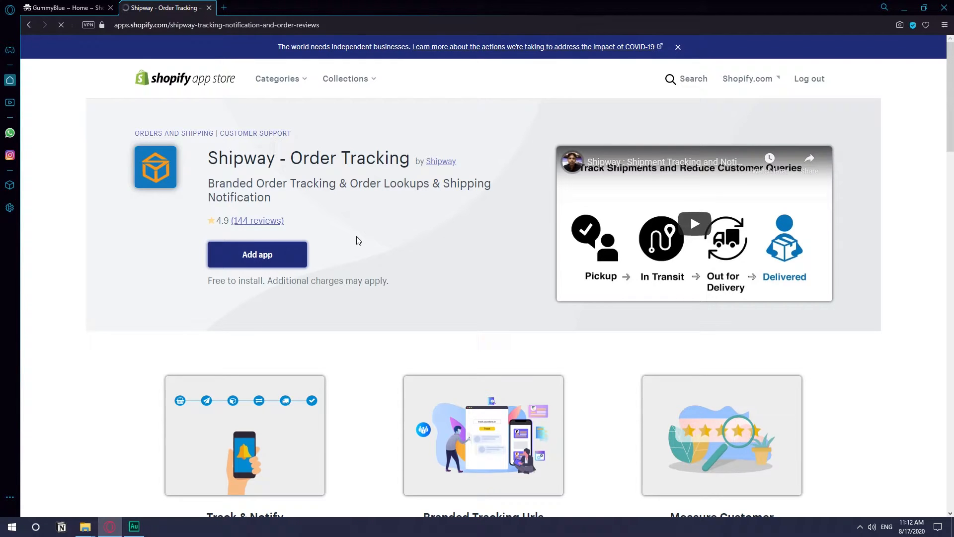
click(257, 254)
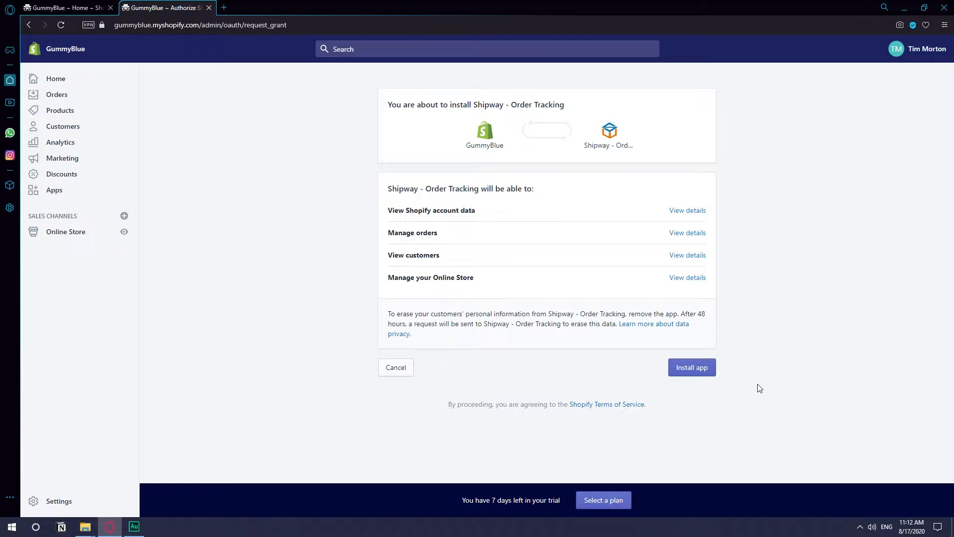
click(691, 367)
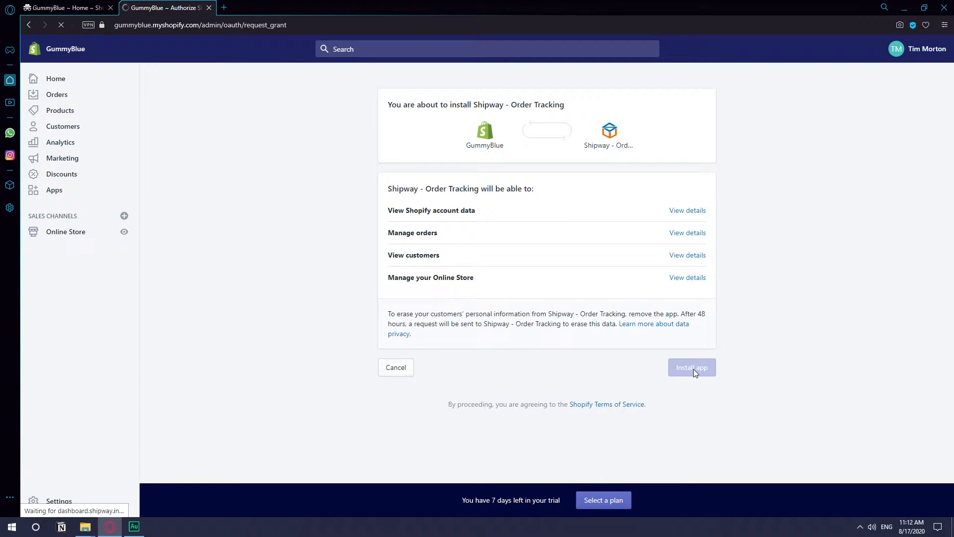
Step: Upload a store logo in Shipway Basic Settings
click(692, 367)
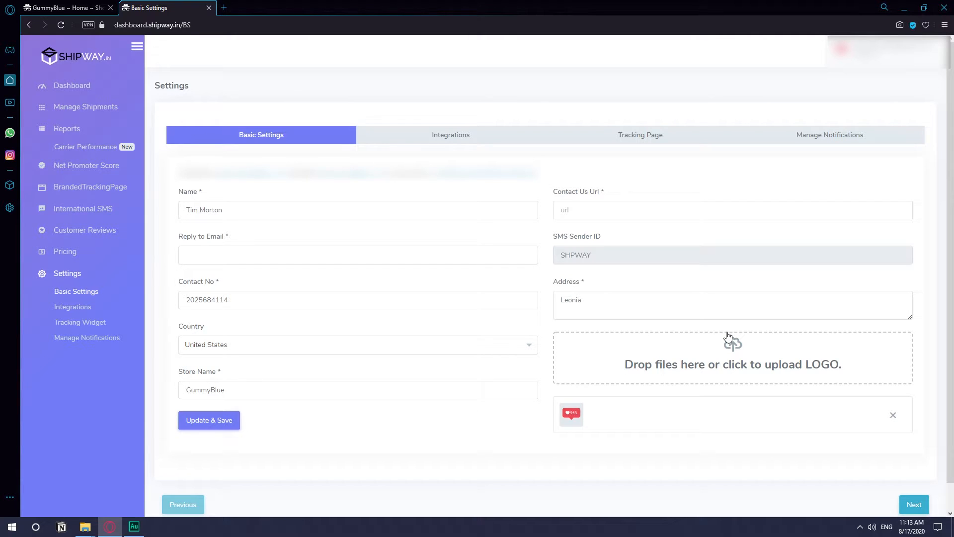
mouse_move(715, 355)
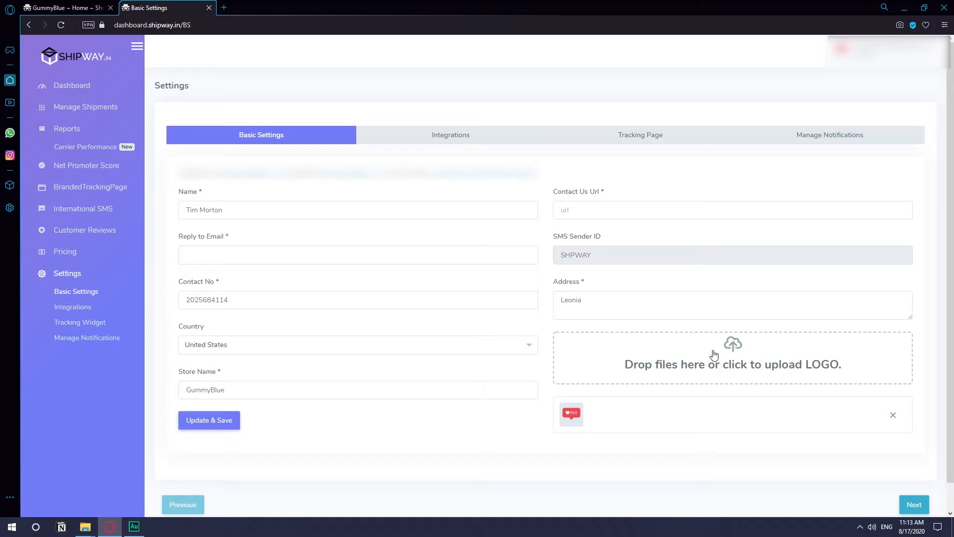
mouse_move(719, 362)
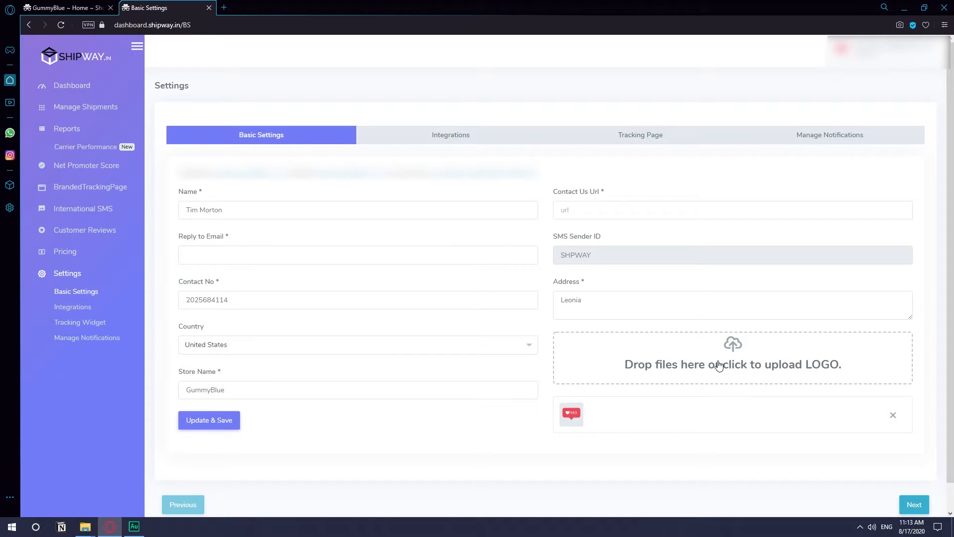
click(645, 134)
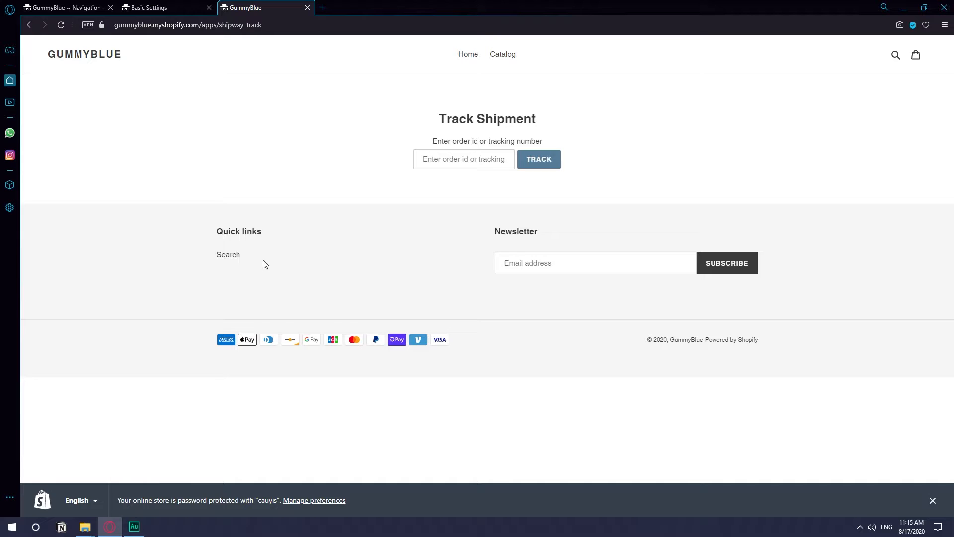
mouse_move(480, 39)
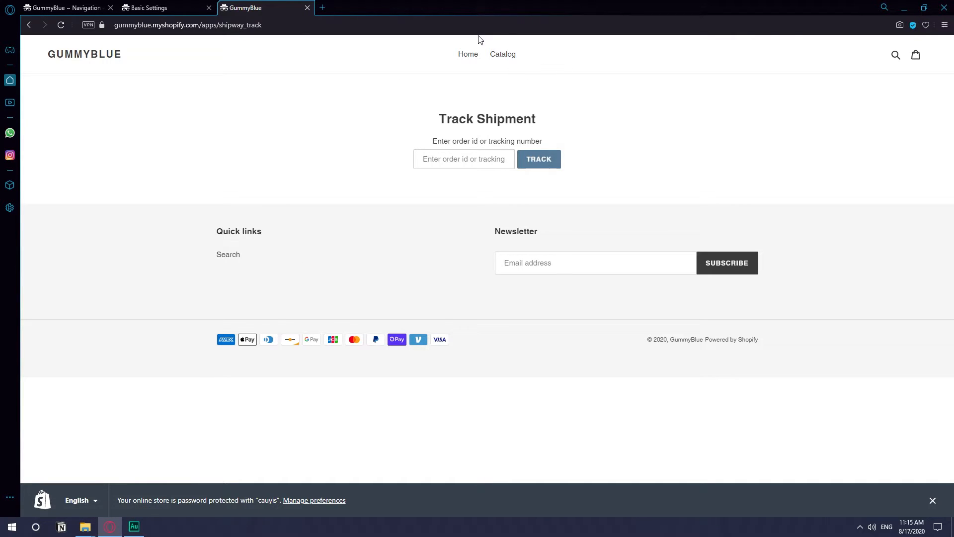
Step: Go to Online Store > Navigation and open the Footer menu
click(64, 8)
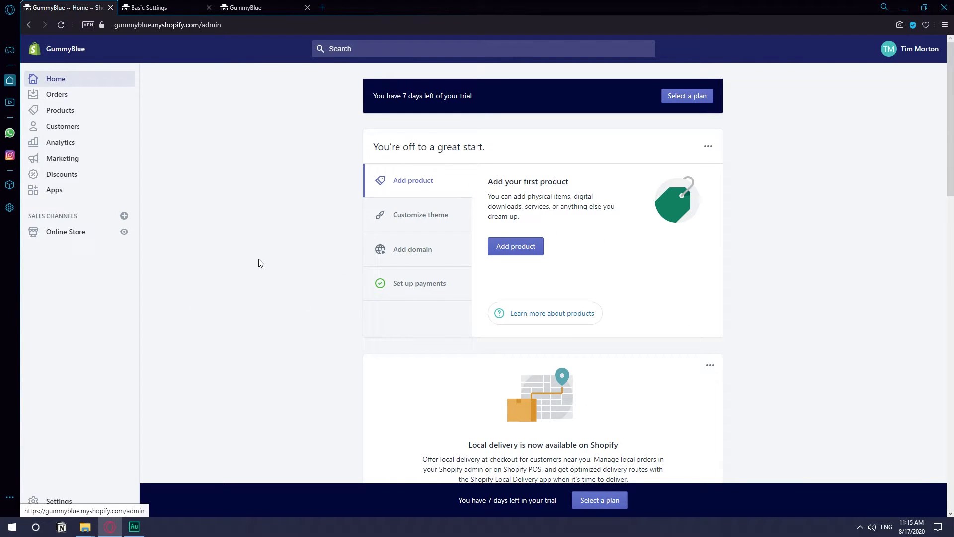
click(65, 231)
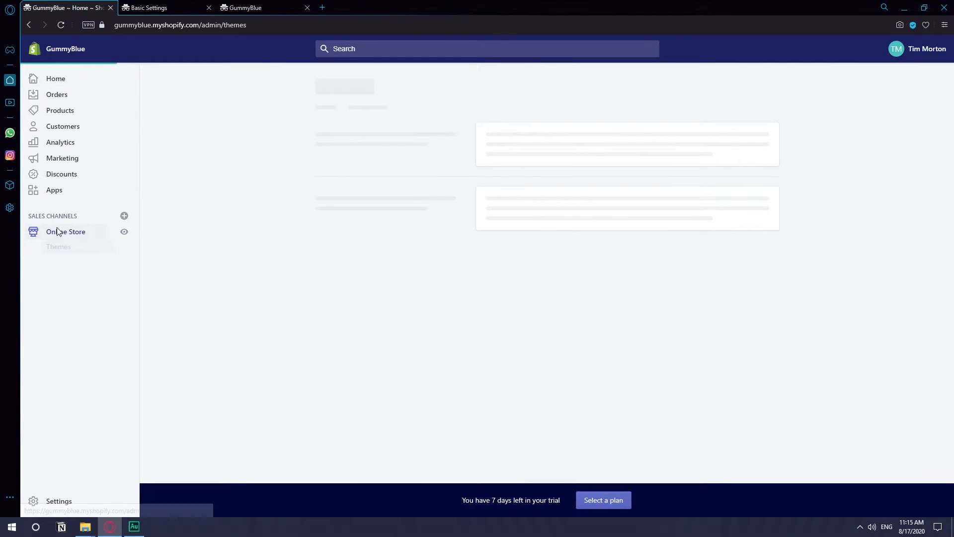
click(63, 287)
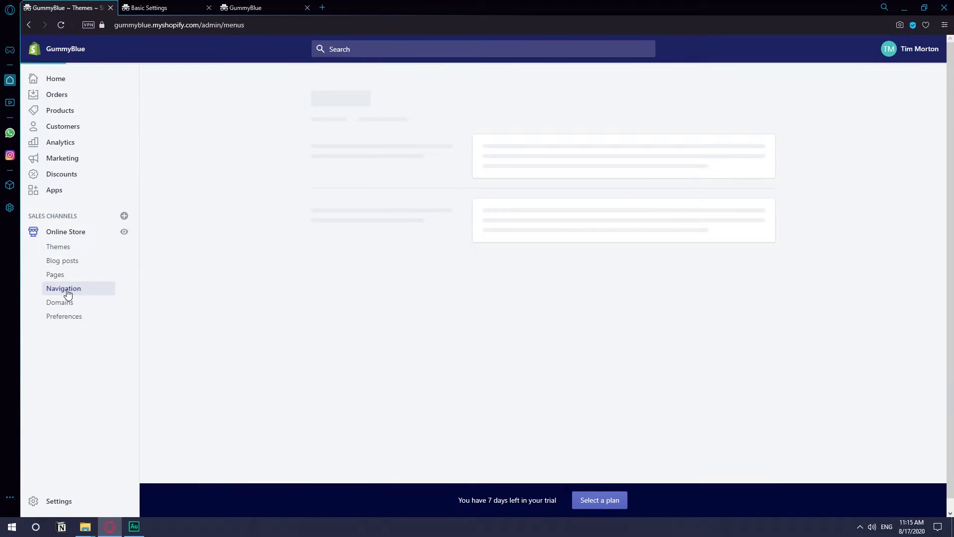
click(63, 288)
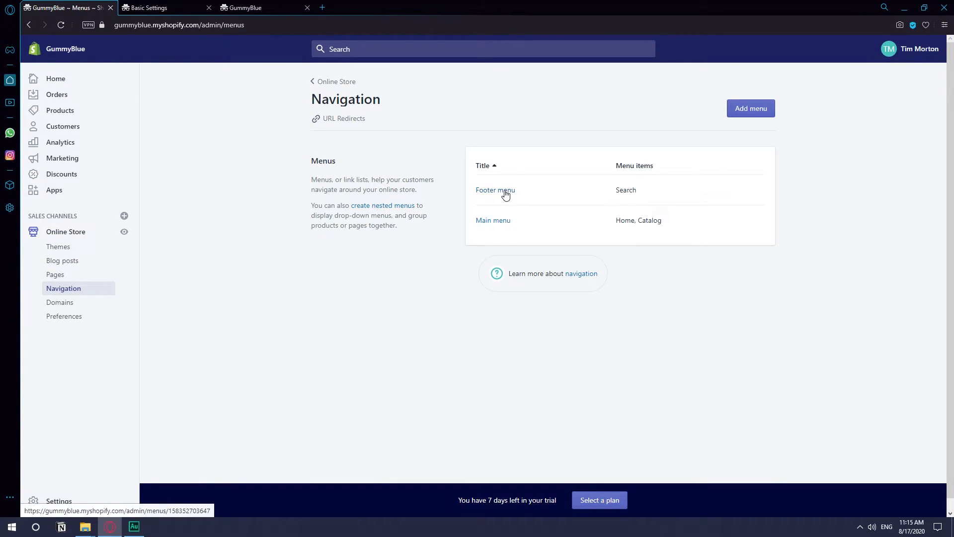
click(495, 189)
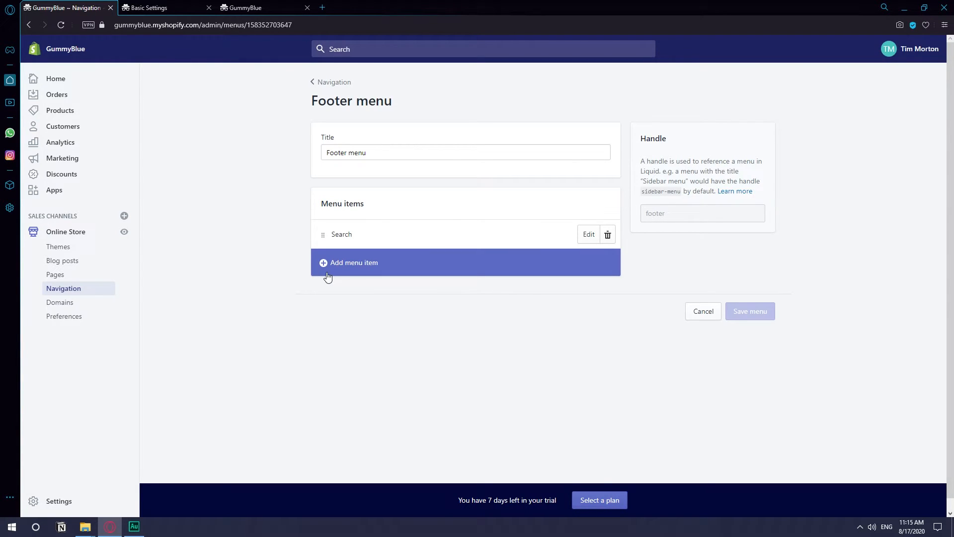
Step: Add a 'Track your order' footer item linking to /apps/shipway_track
click(353, 262)
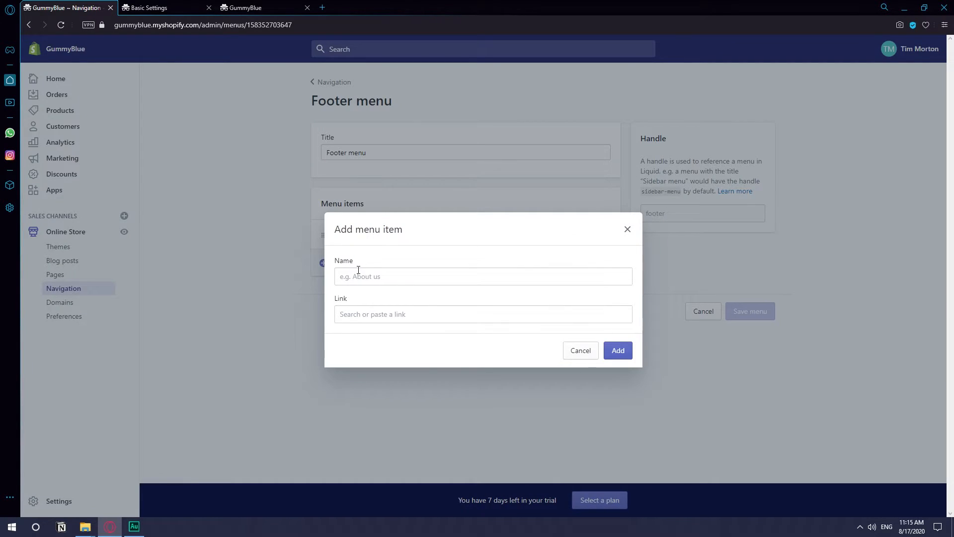
click(483, 276)
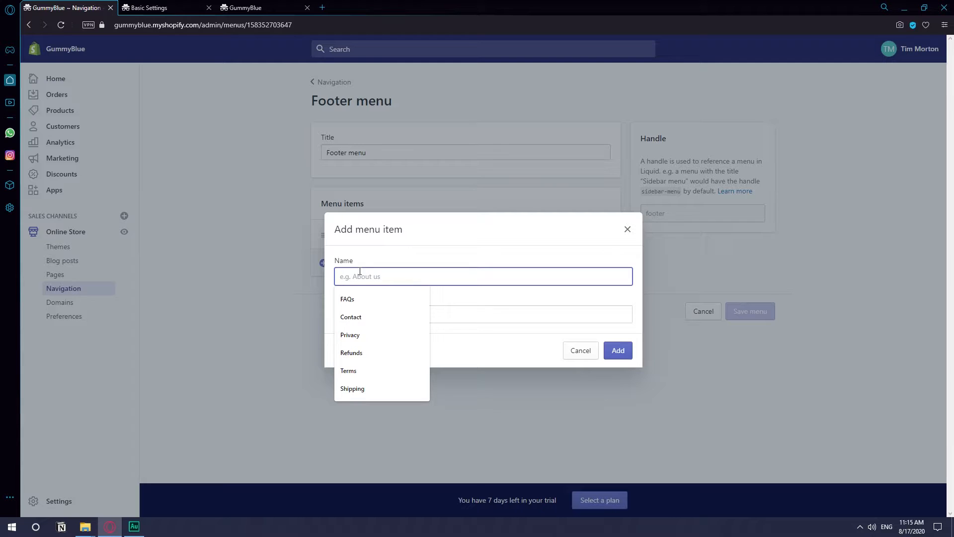
text(Track your order)
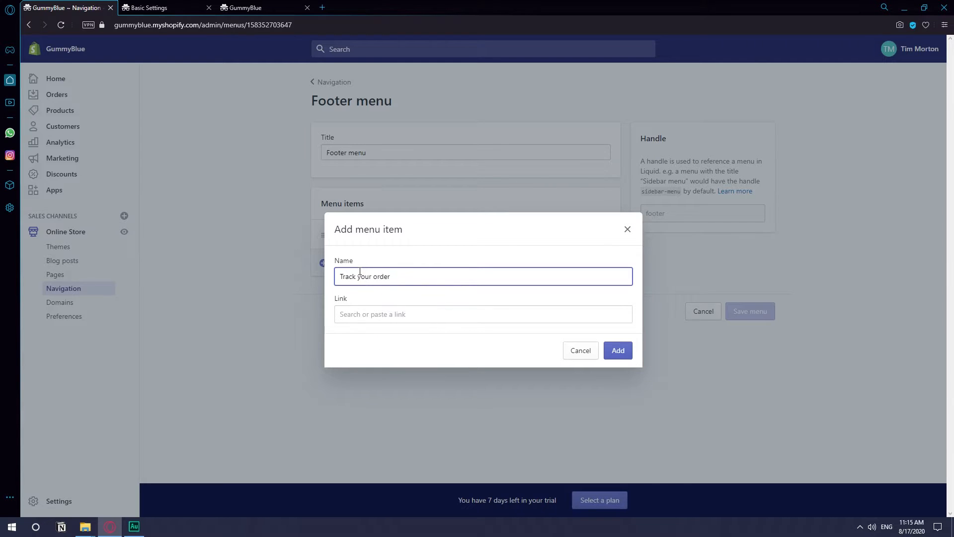
click(483, 314)
text(/)
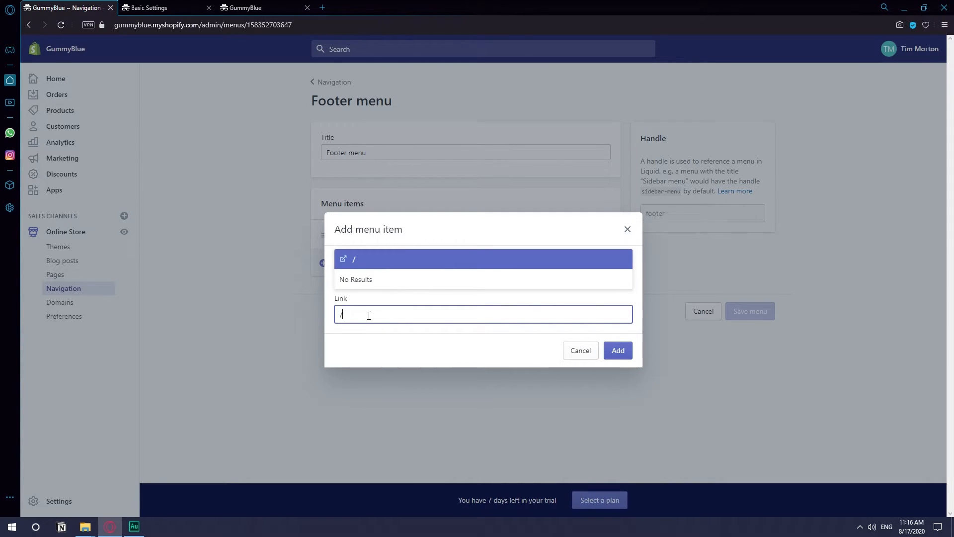
text(apps)
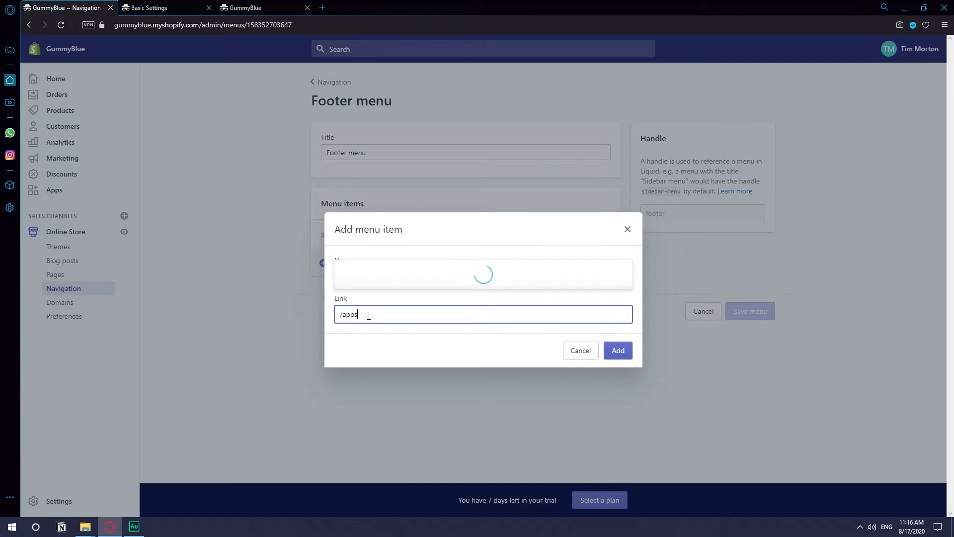
text(/shipway_tr)
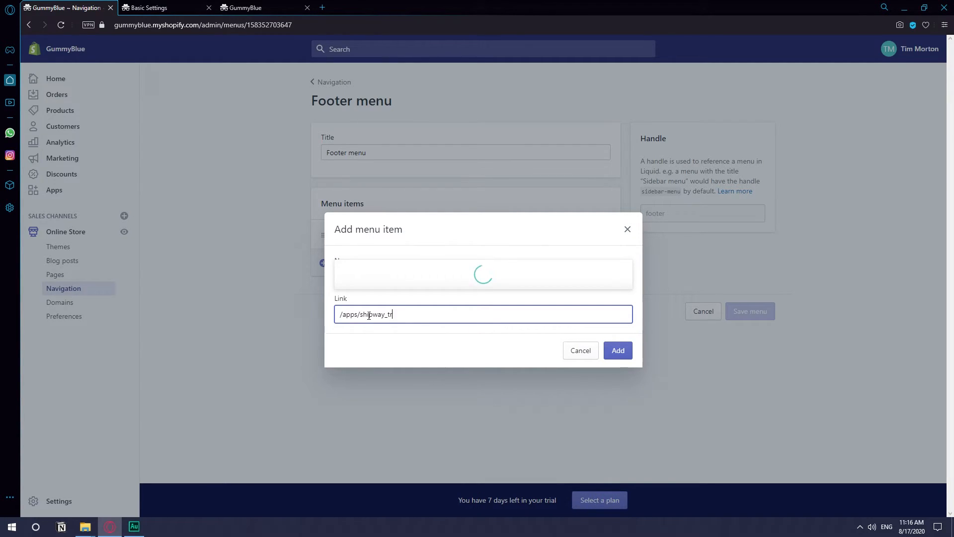
text(ack)
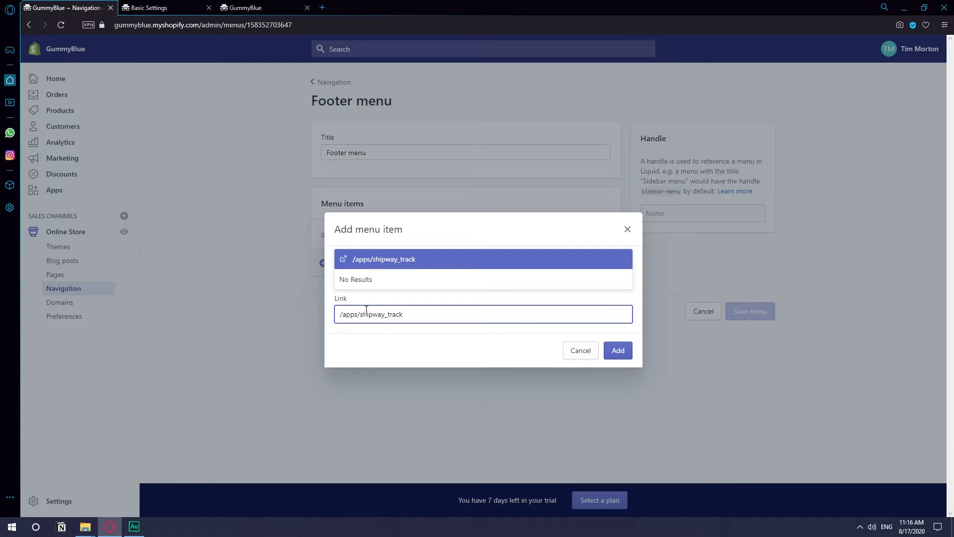
mouse_move(352, 265)
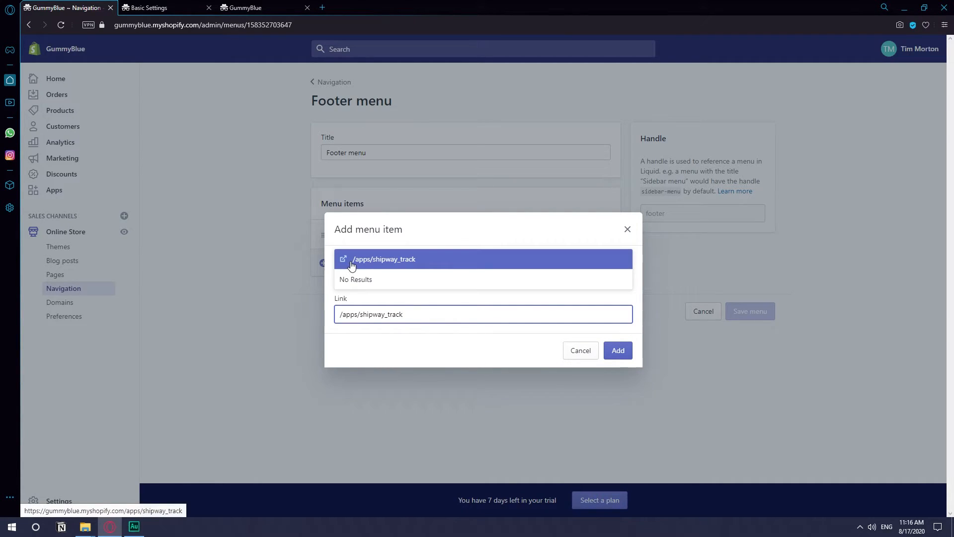
mouse_move(372, 263)
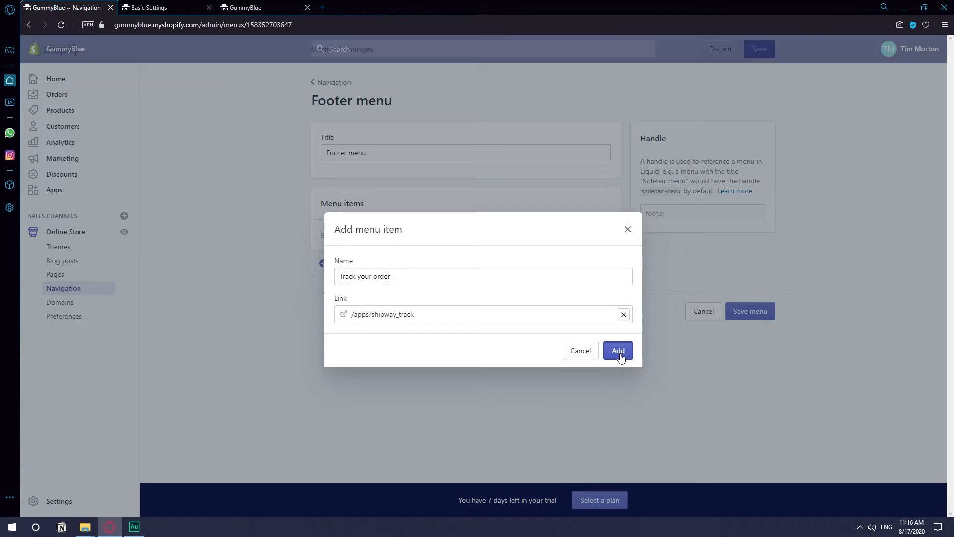
click(618, 350)
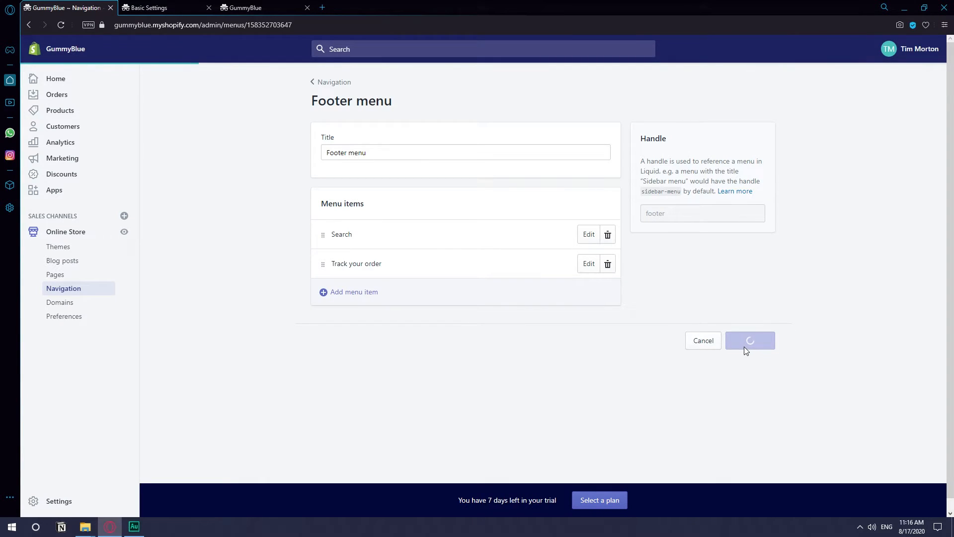
Step: View the live store and follow the footer 'Track your order' link
click(750, 340)
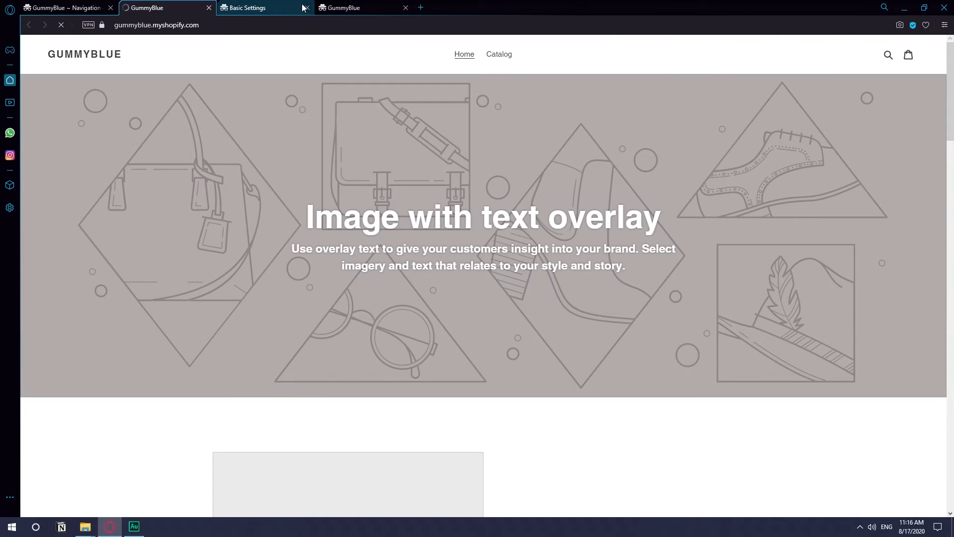
scroll(down, 3)
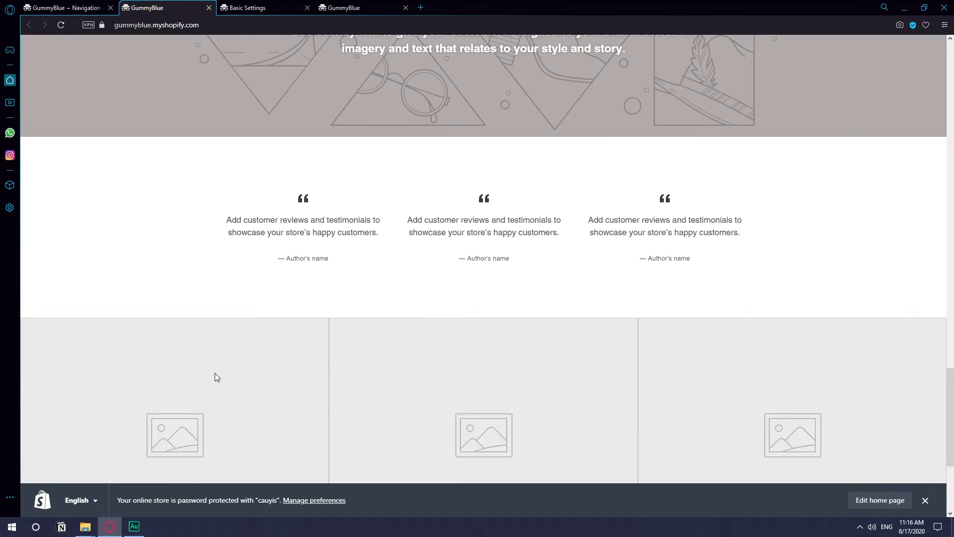
scroll(down, 3)
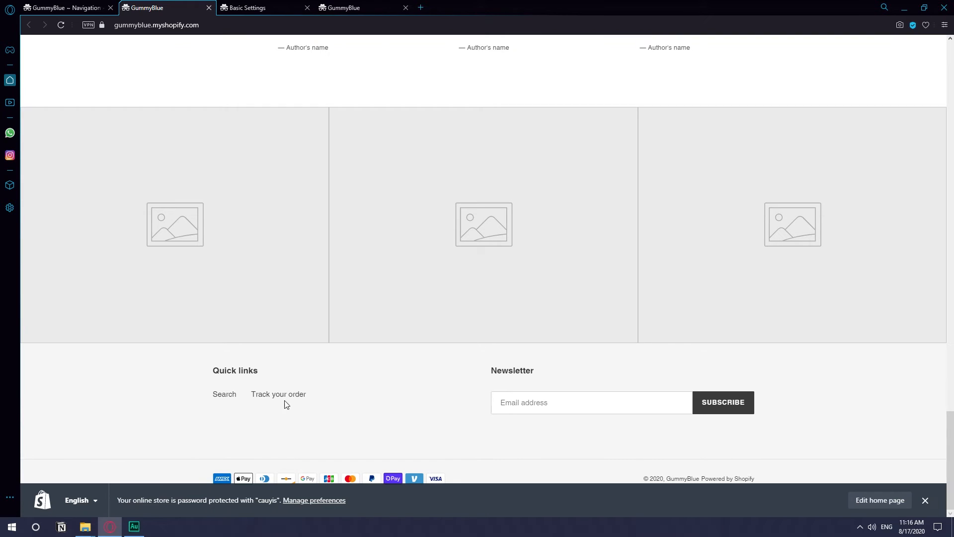
mouse_move(279, 394)
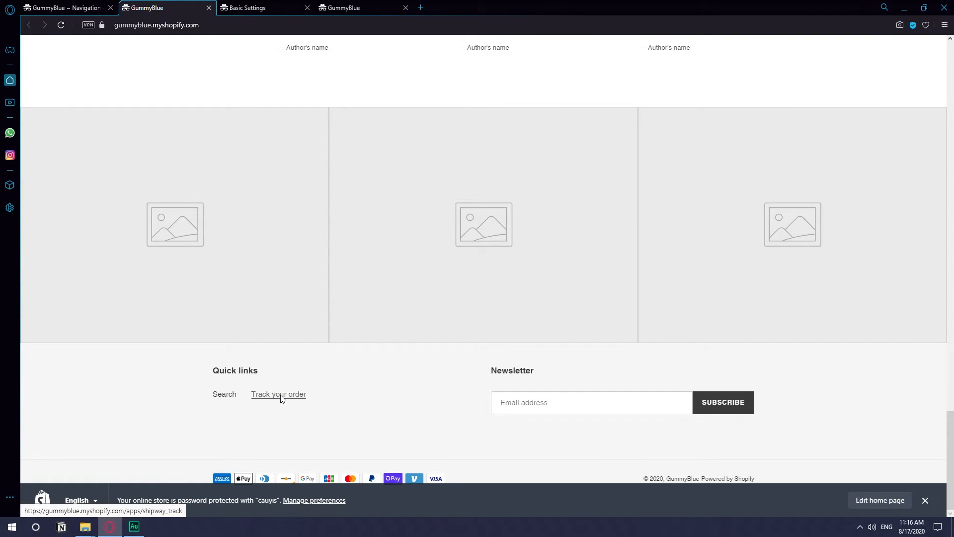
click(278, 394)
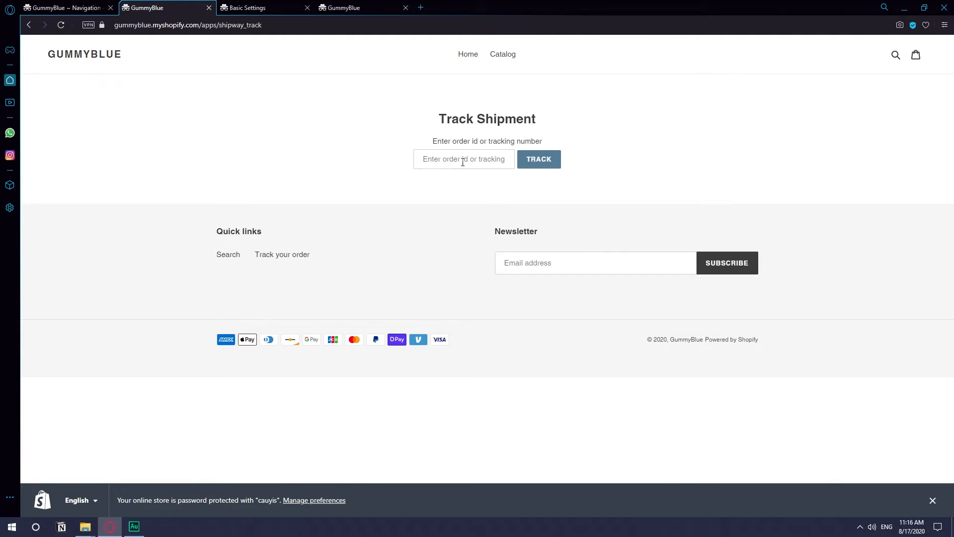
mouse_move(675, 209)
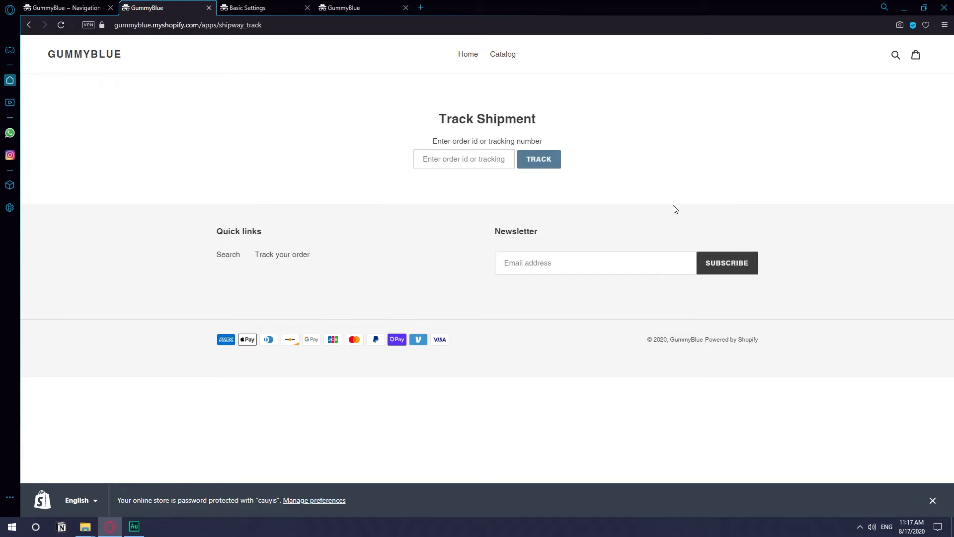